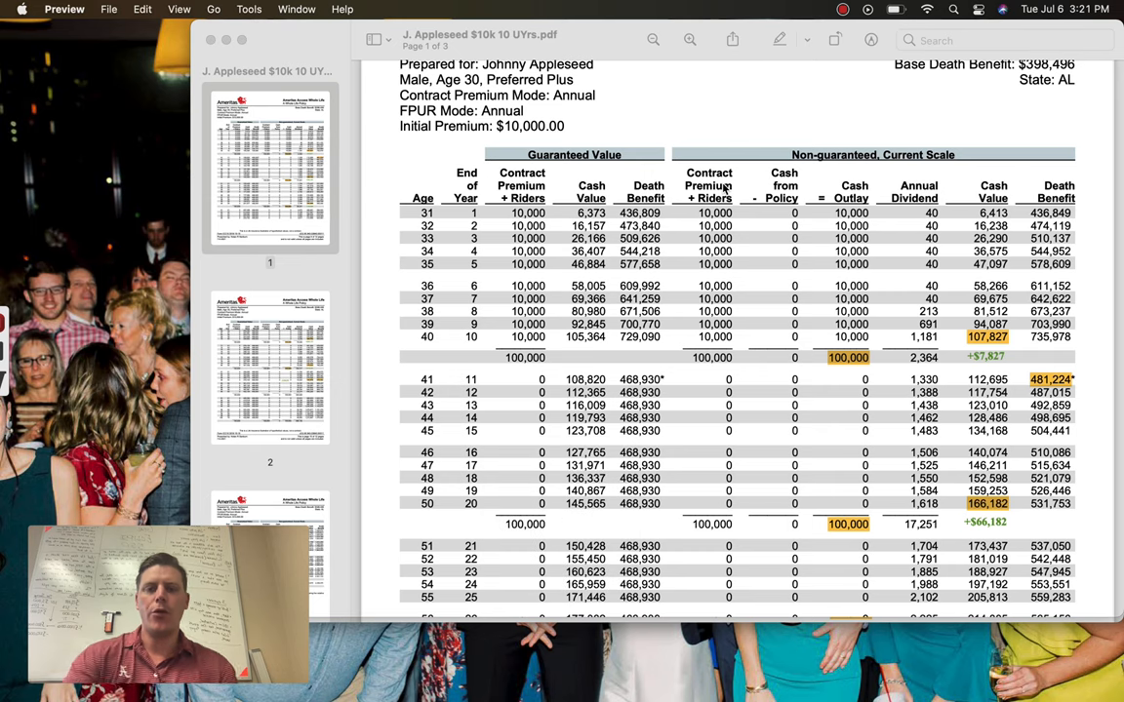
pyautogui.moveTo(720, 168)
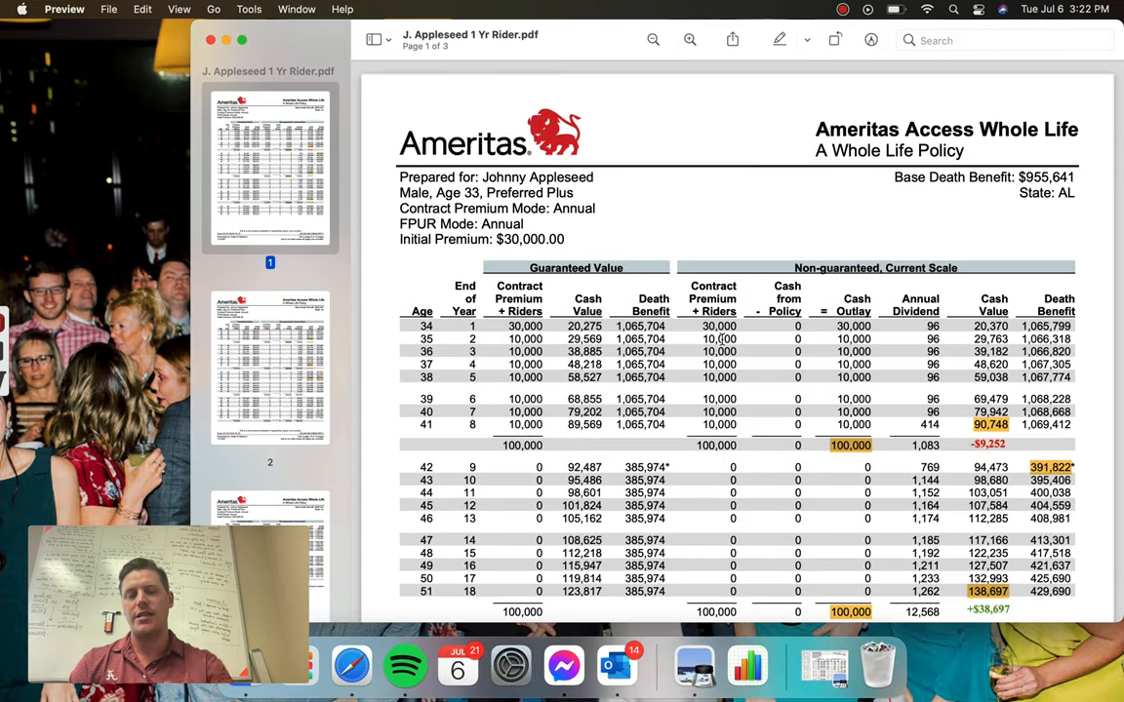
pyautogui.moveTo(710, 461)
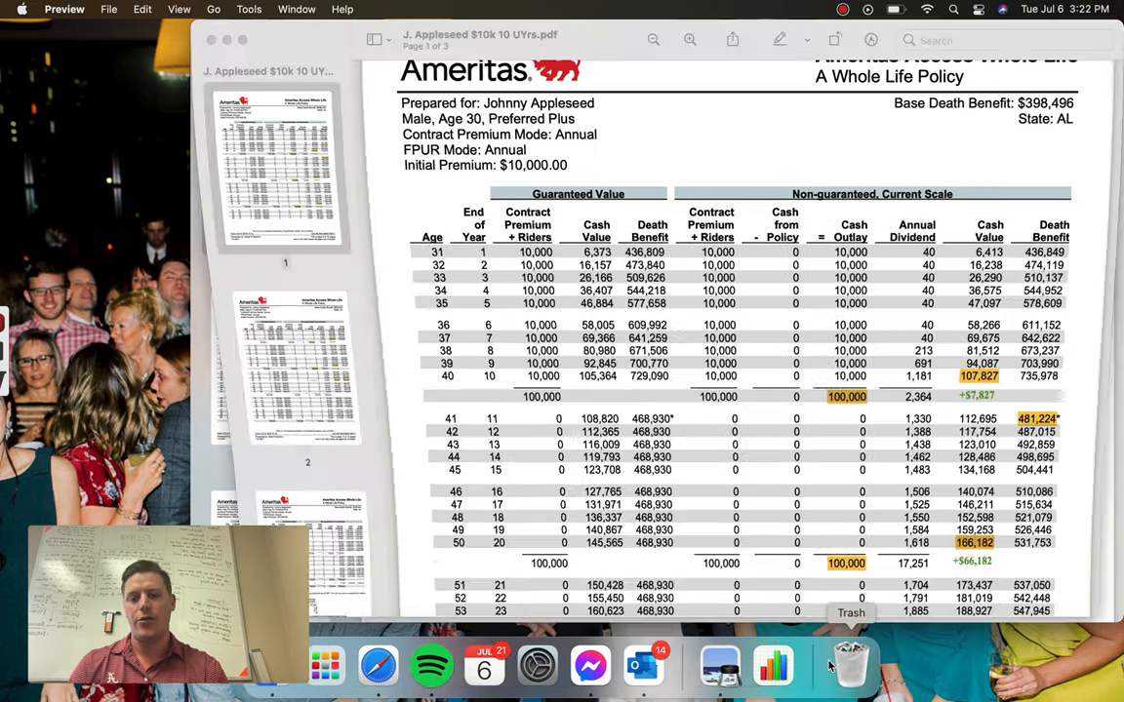
# Scroll the $10,000 ten-year illustration down to its page-2 table covering ages 66 through 95
pyautogui.click(839, 663)
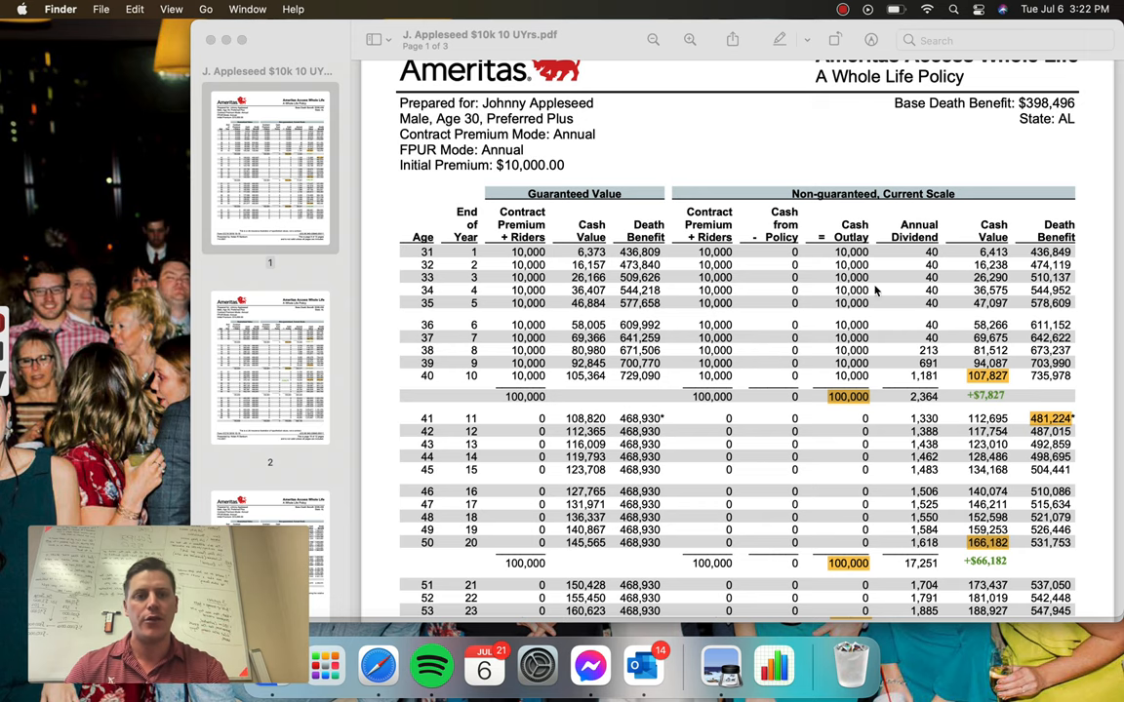
pyautogui.scroll(-3)
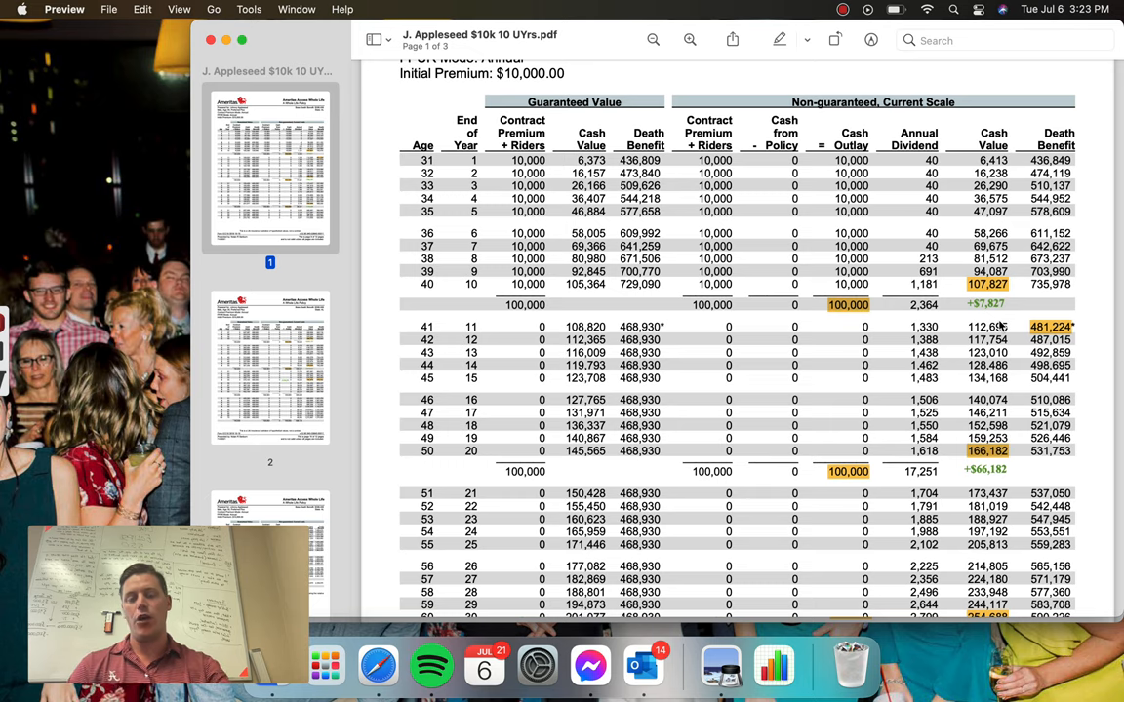
pyautogui.scroll(-3)
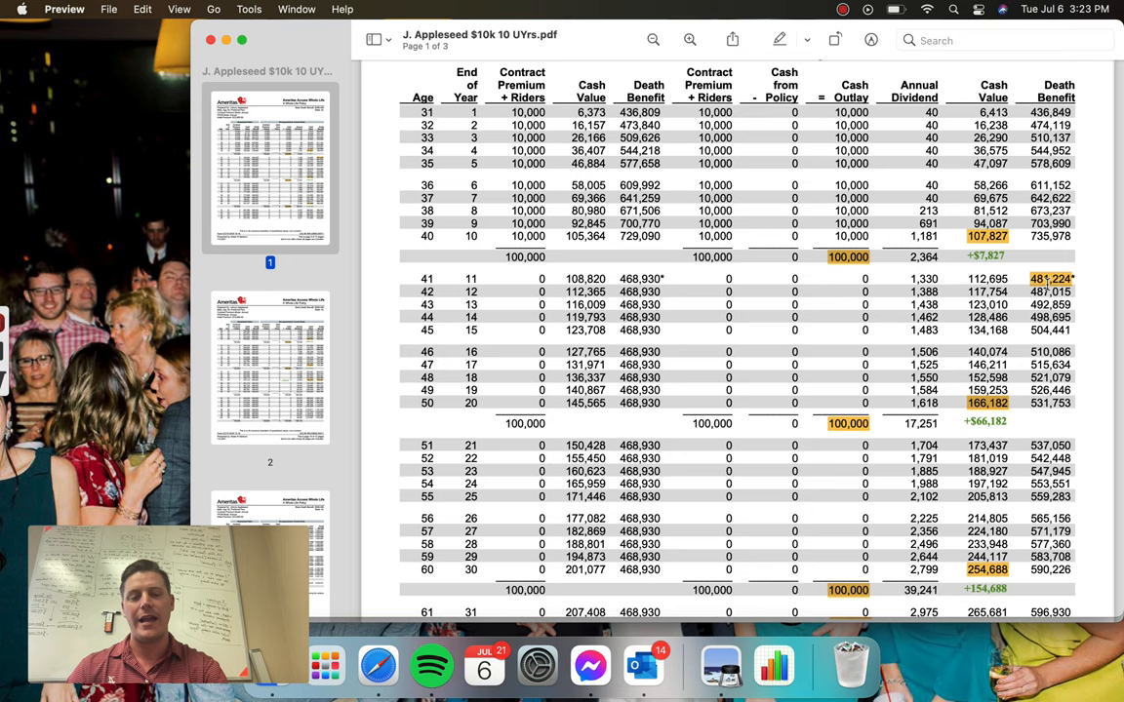
pyautogui.scroll(-3)
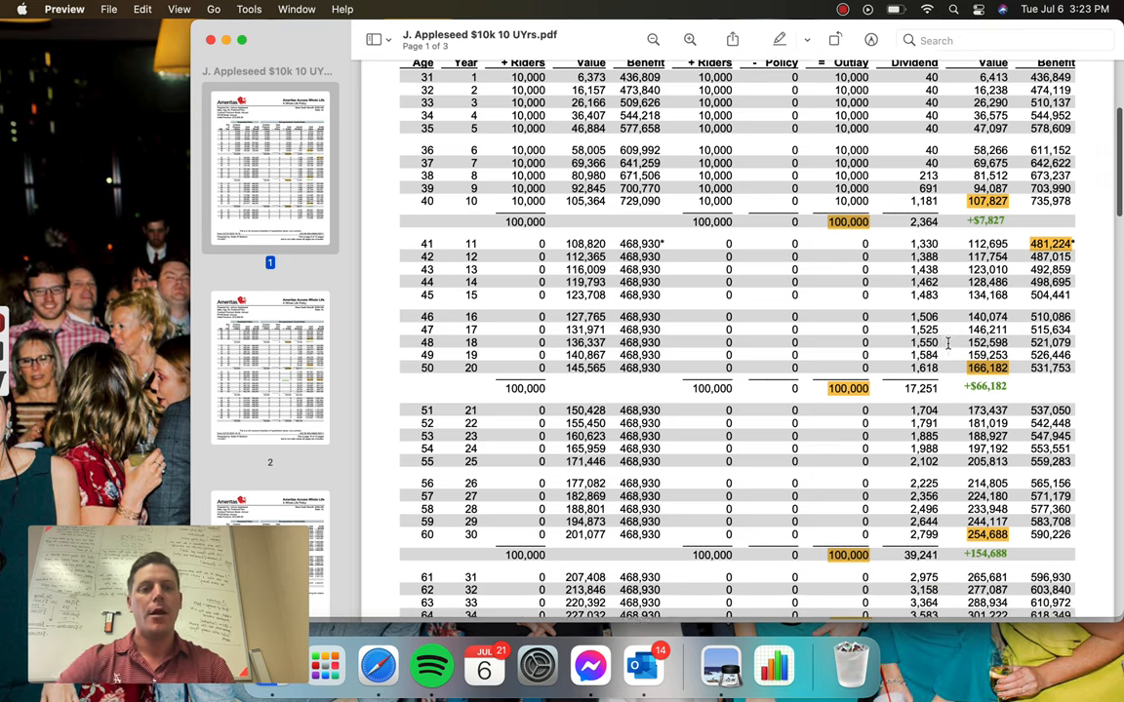
pyautogui.scroll(-3)
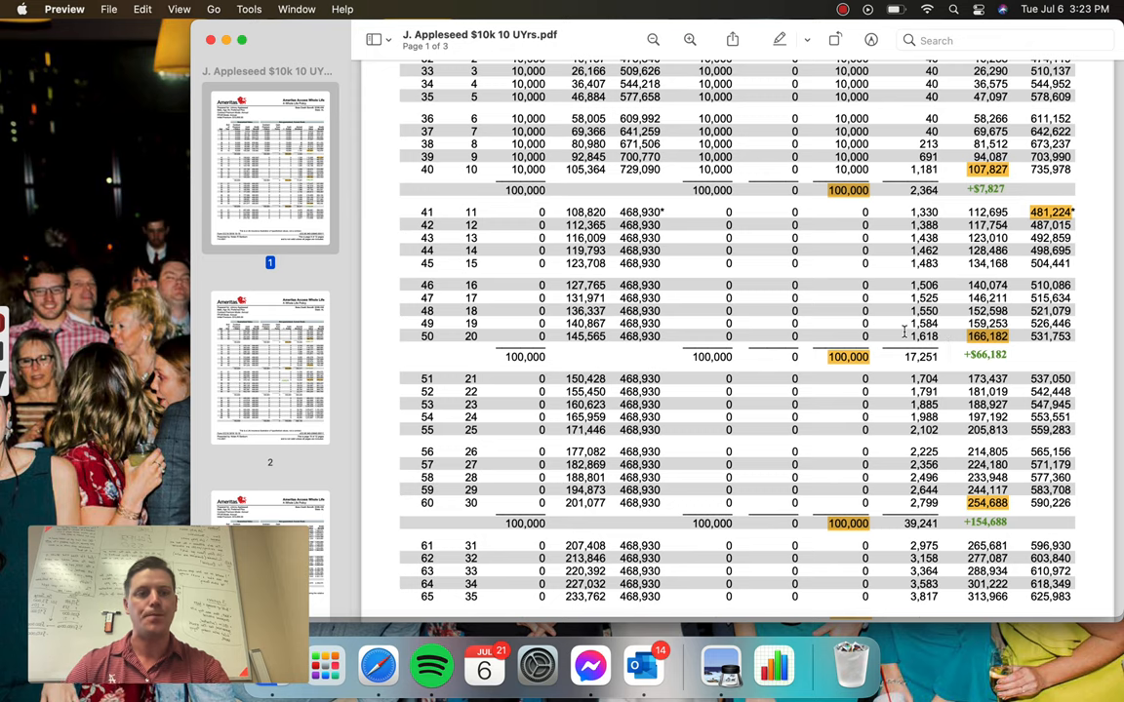
pyautogui.scroll(-3)
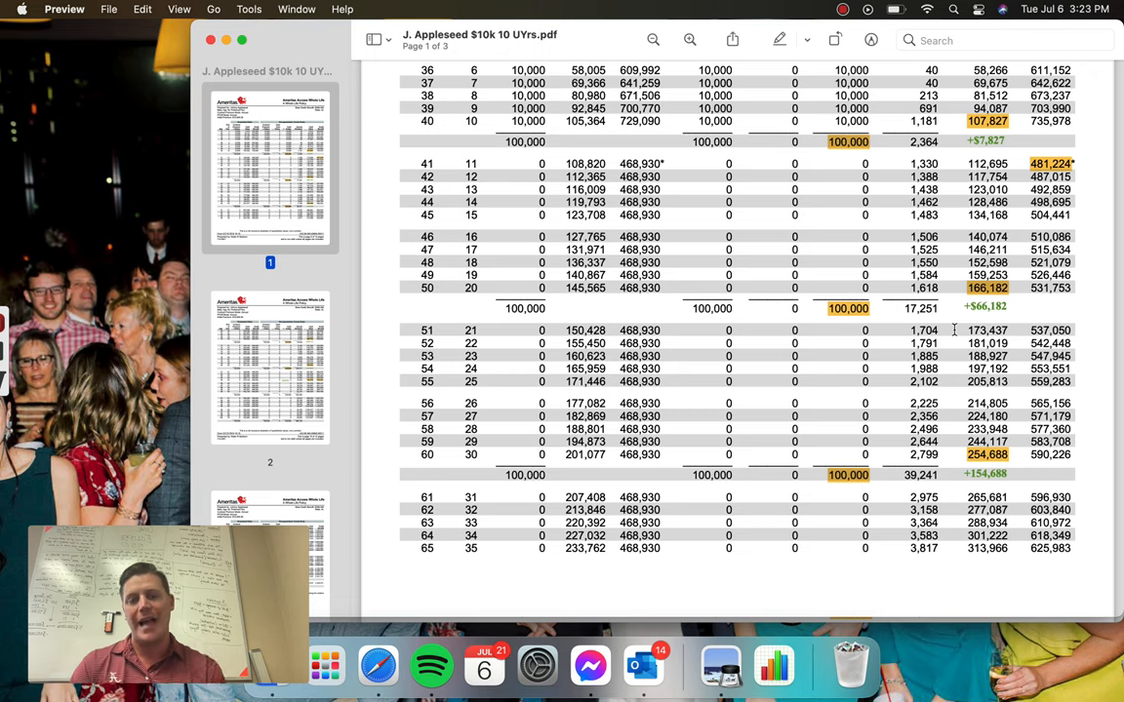
pyautogui.scroll(-3)
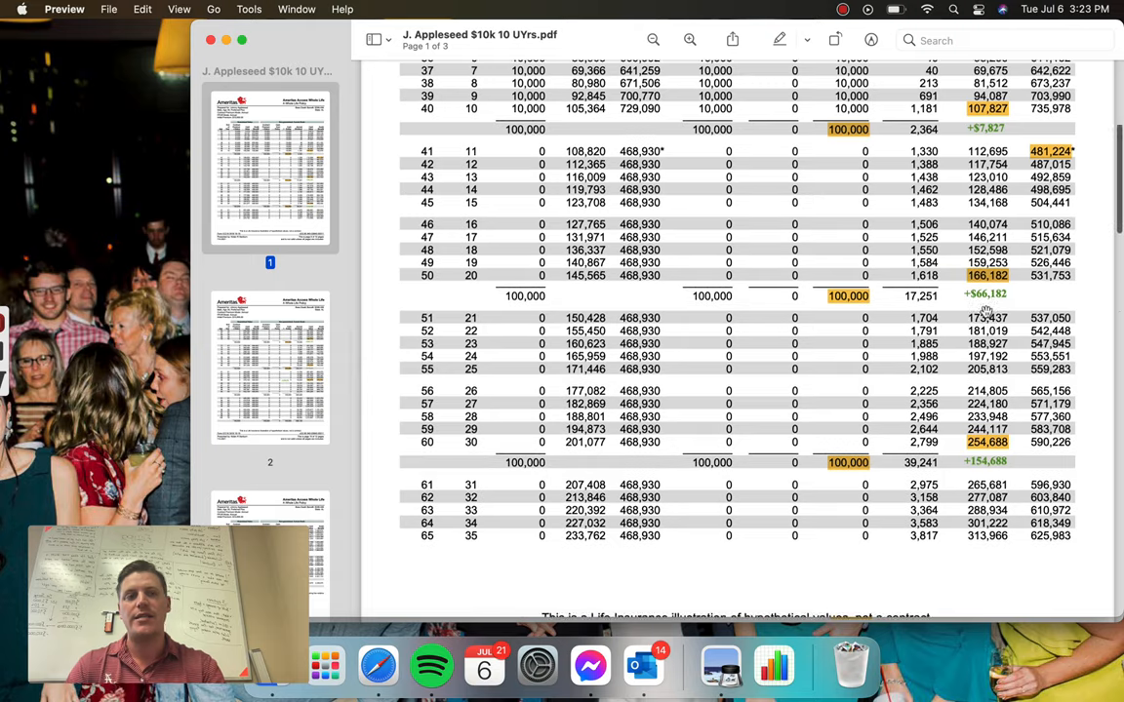
pyautogui.scroll(-3)
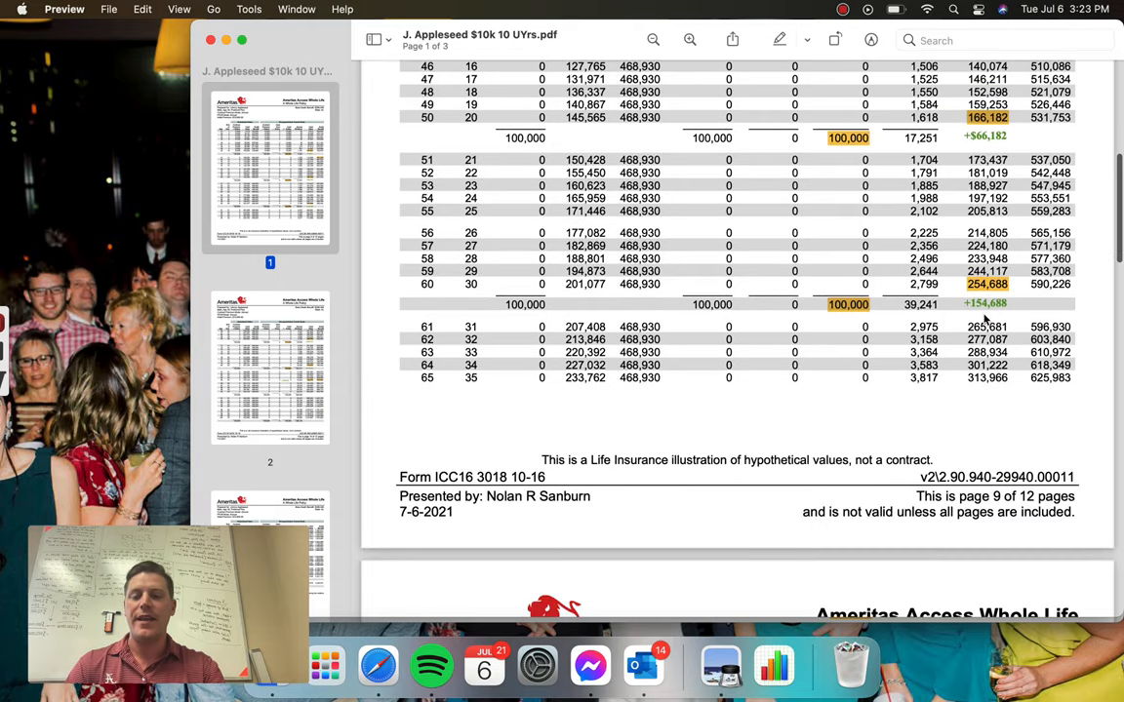
pyautogui.scroll(-3)
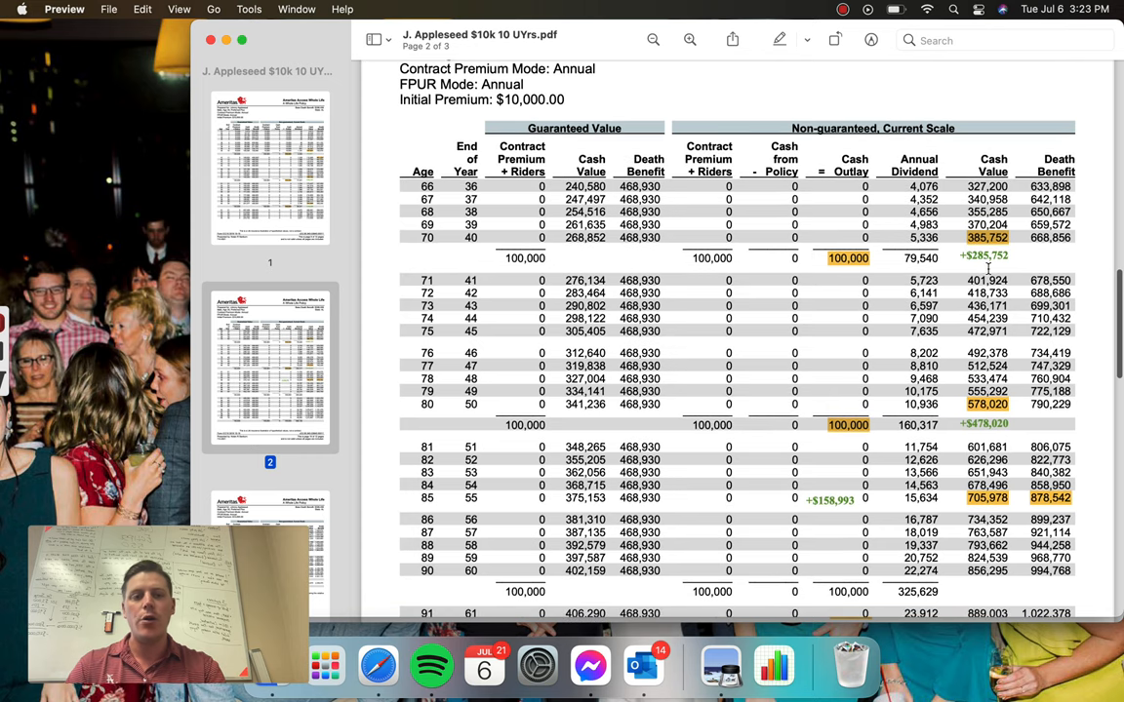
pyautogui.scroll(-3)
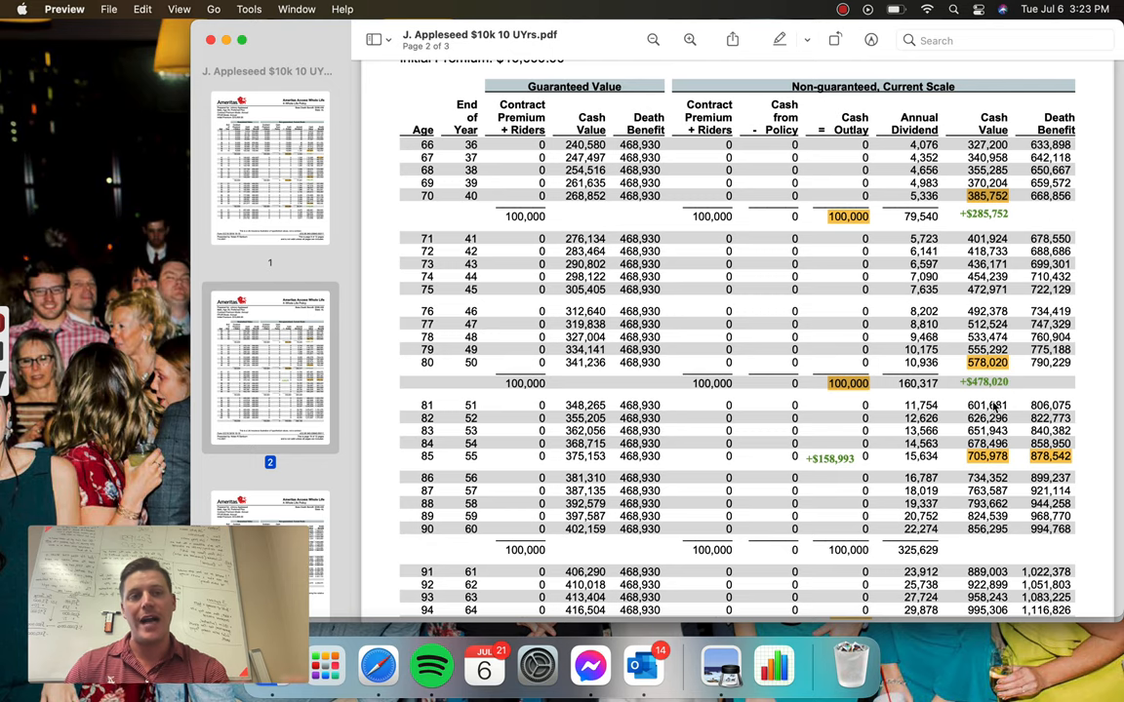
pyautogui.scroll(-3)
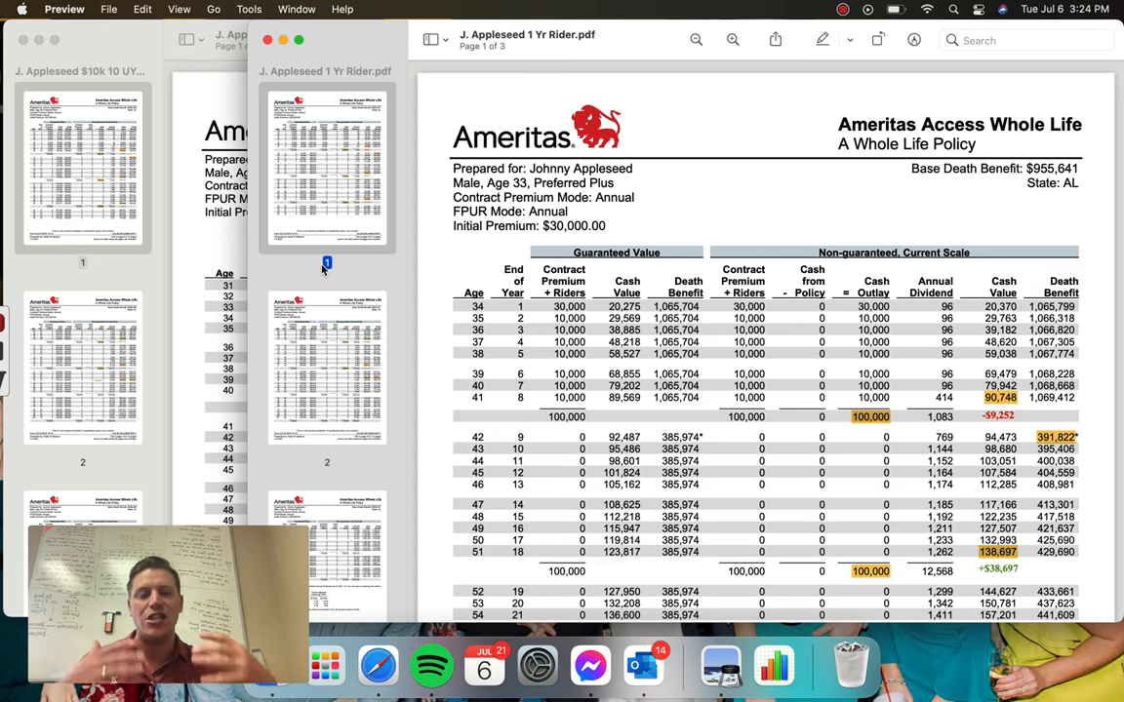
pyautogui.moveTo(156, 310)
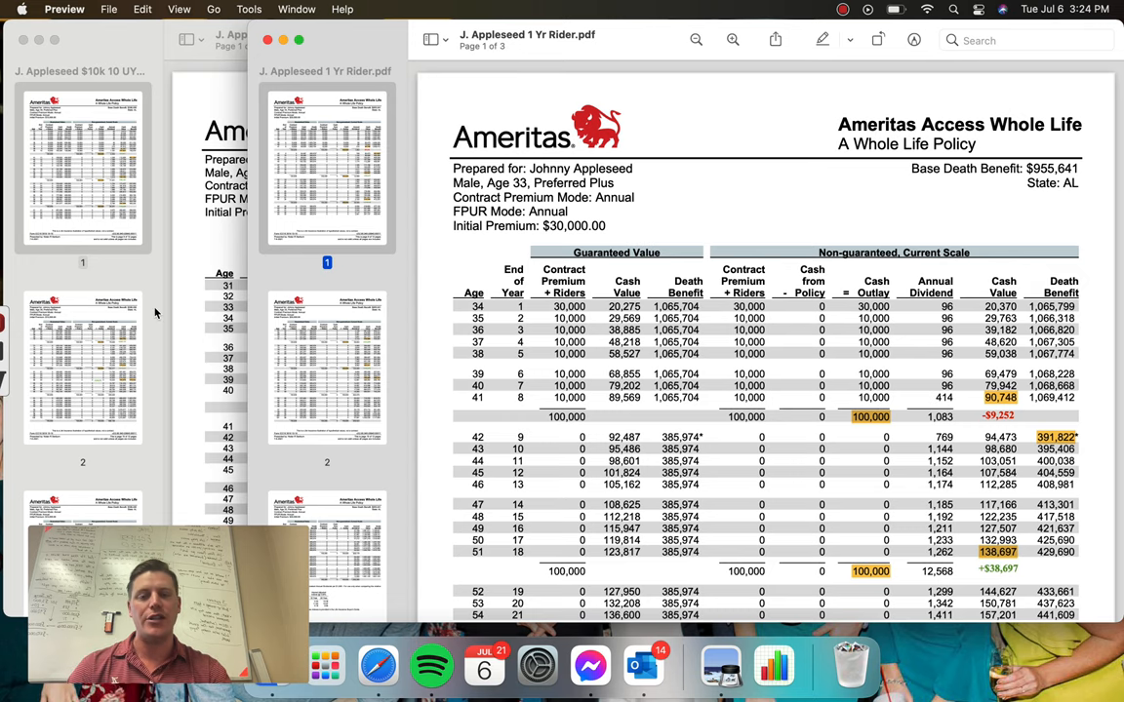
pyautogui.moveTo(199, 310)
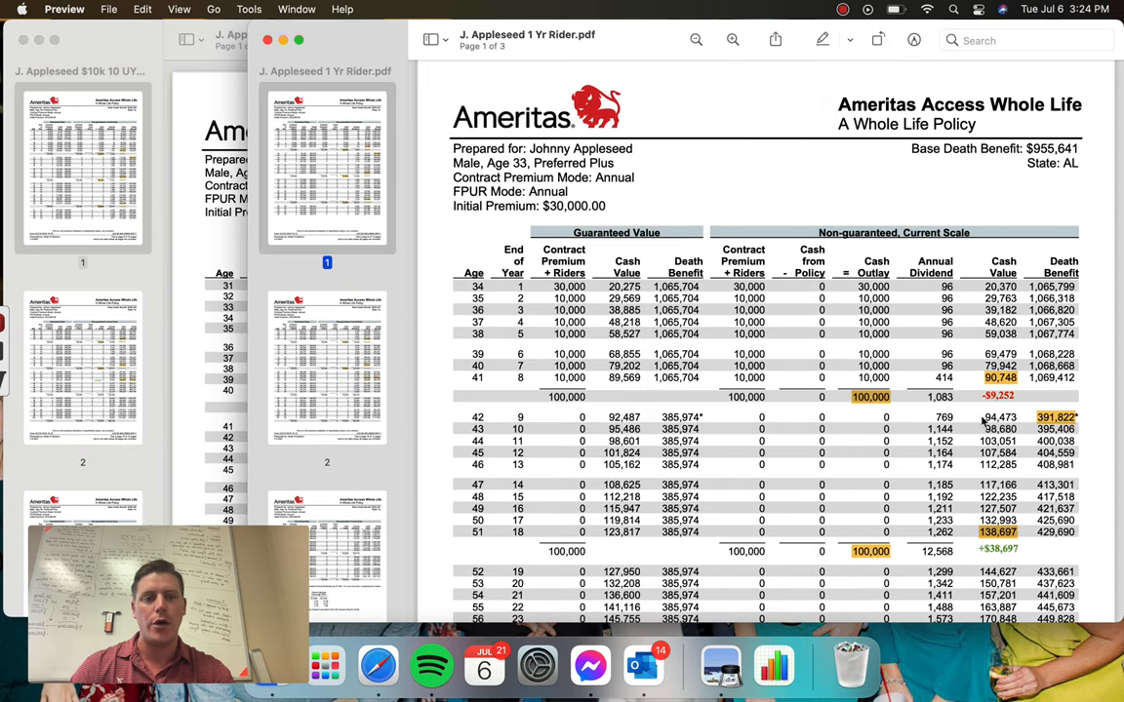
# Place the $10,000 window left of the $30,000 rider window and scroll both to their value tables
pyautogui.scroll(-3)
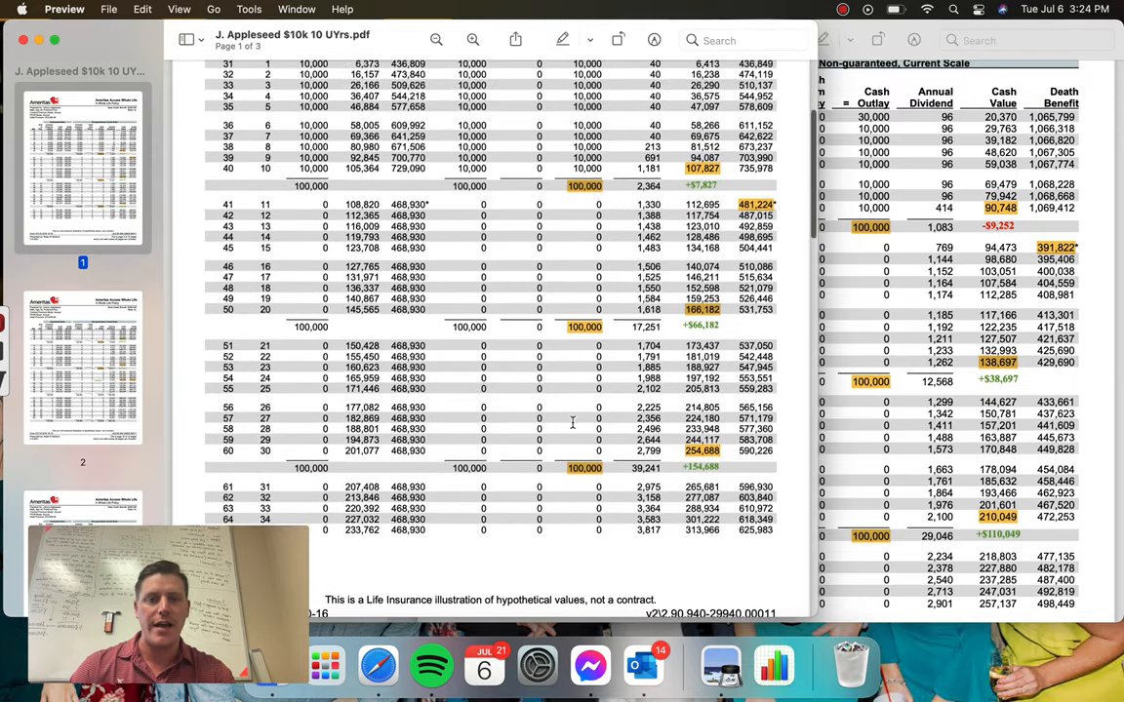
pyautogui.rightClick(941, 340)
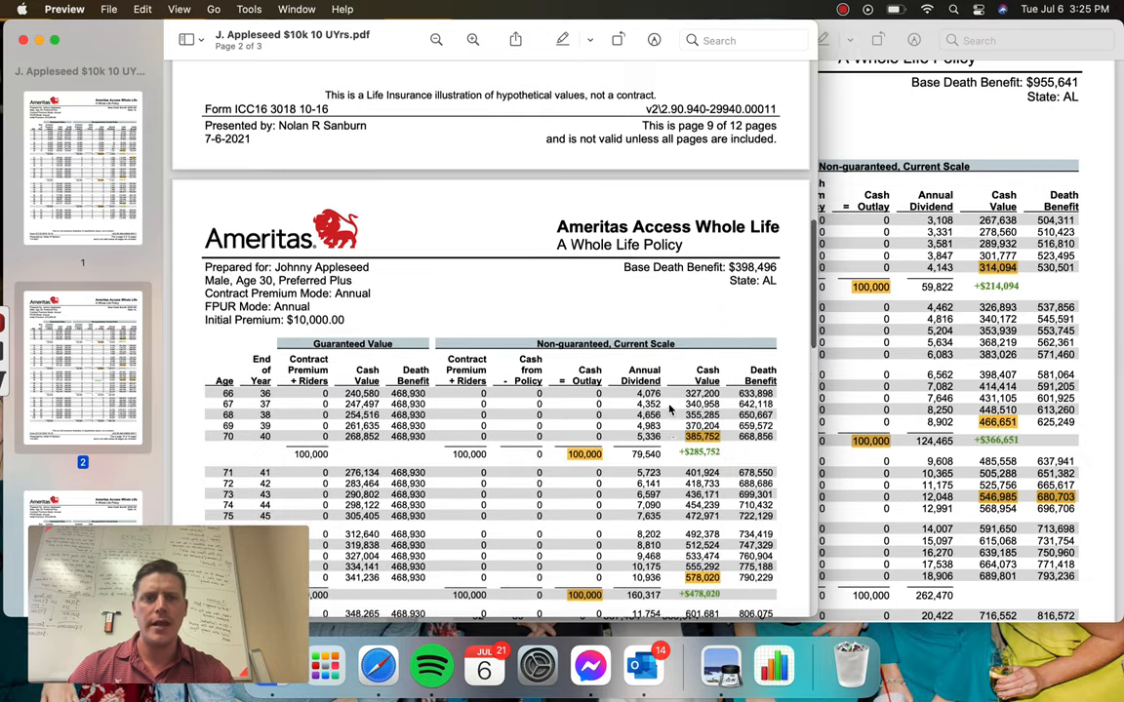
pyautogui.scroll(-3)
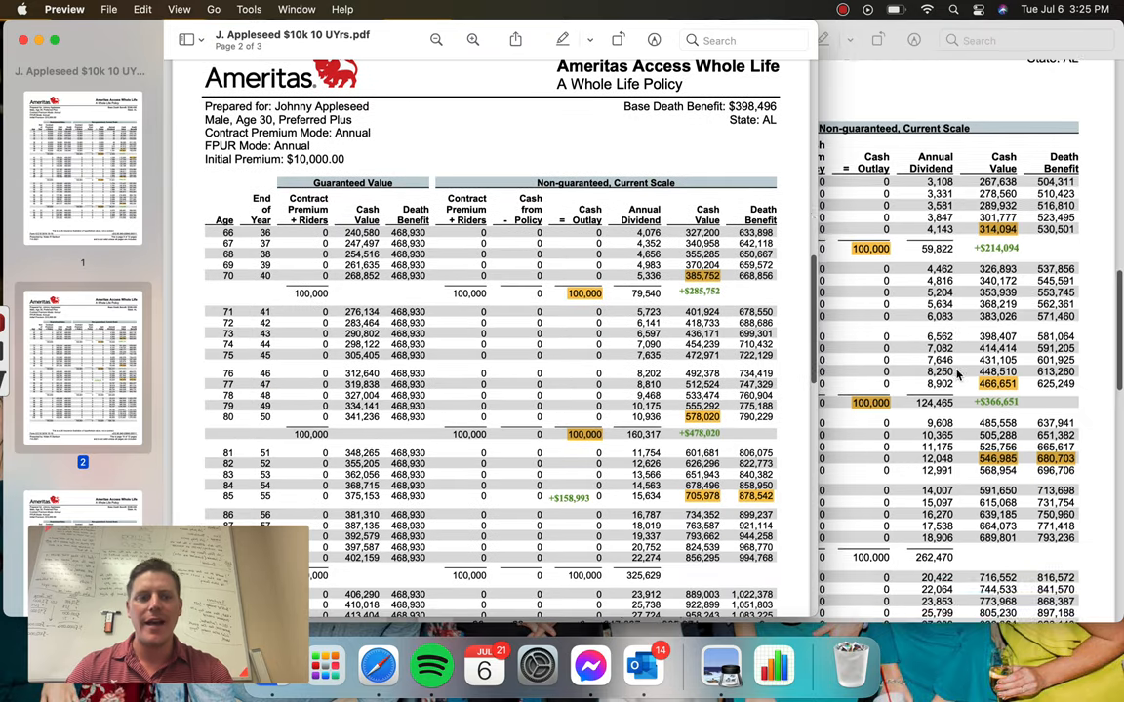
pyautogui.scroll(-3)
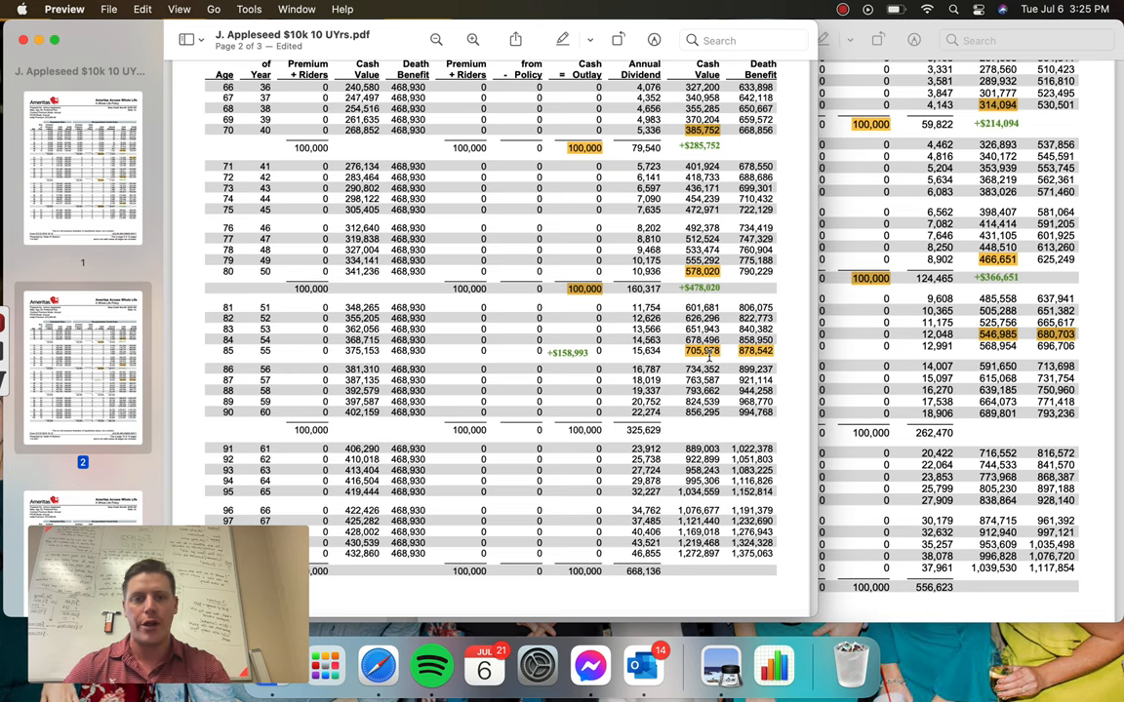
pyautogui.moveTo(564, 379)
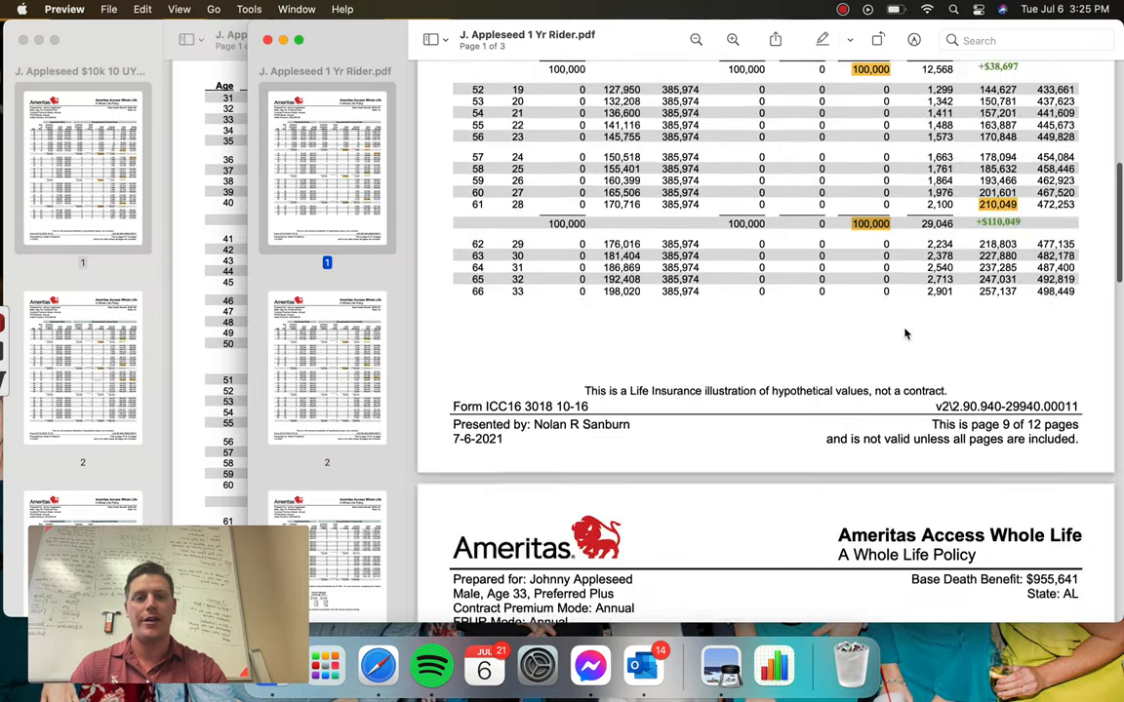
# Scroll the $10,000 illustration back up to its first-page table beside the rider document's early years
pyautogui.scroll(3)
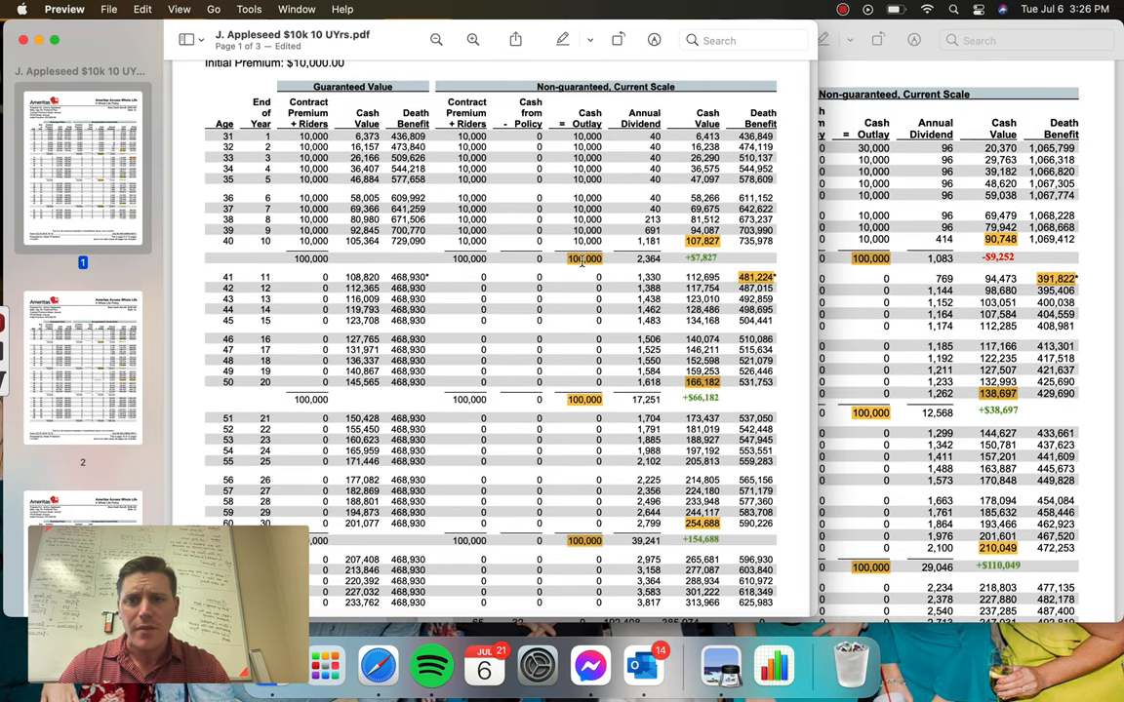
pyautogui.moveTo(590, 275)
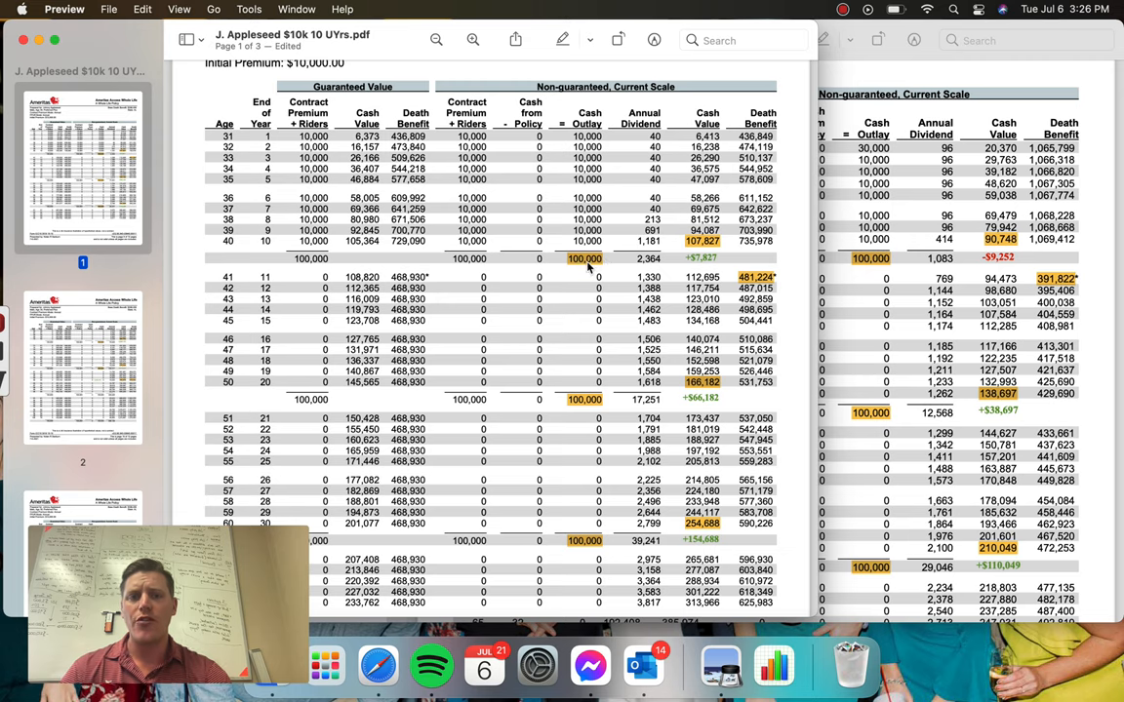
pyautogui.moveTo(706, 250)
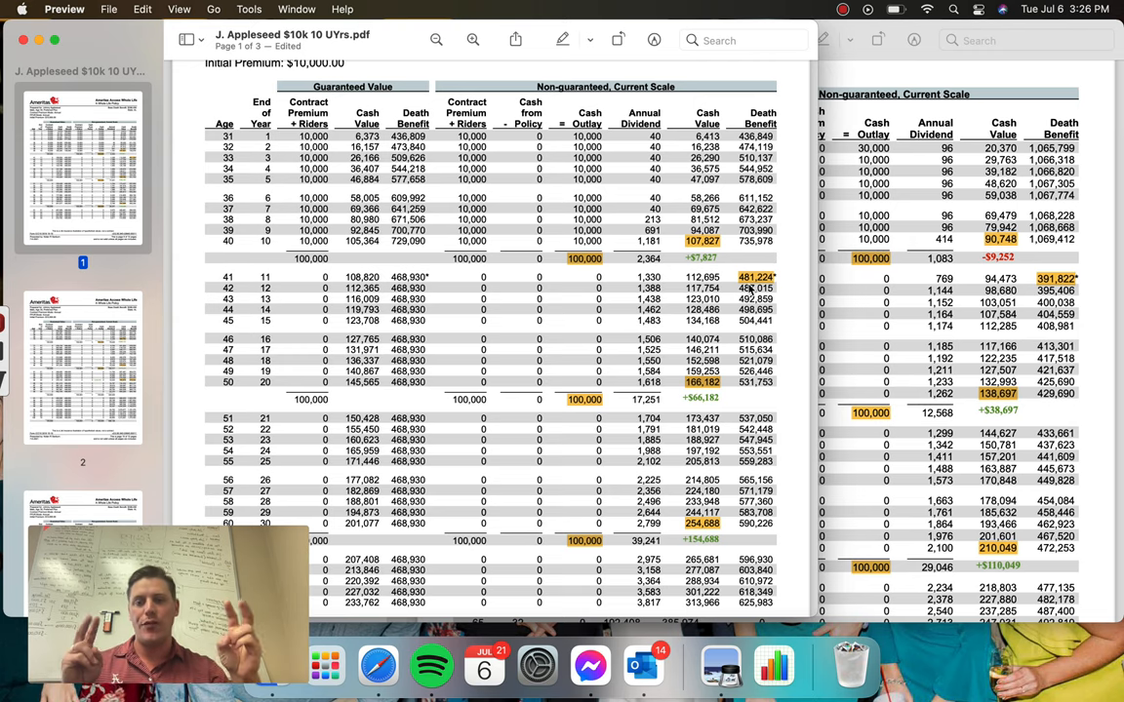
pyautogui.moveTo(800, 289)
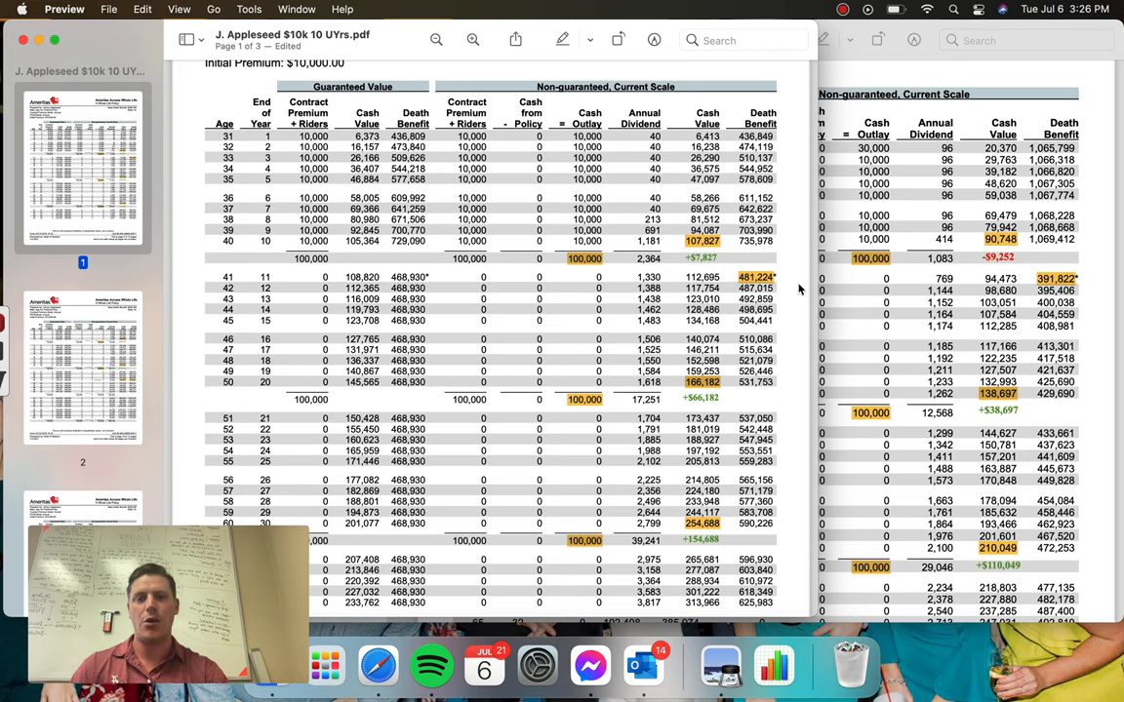